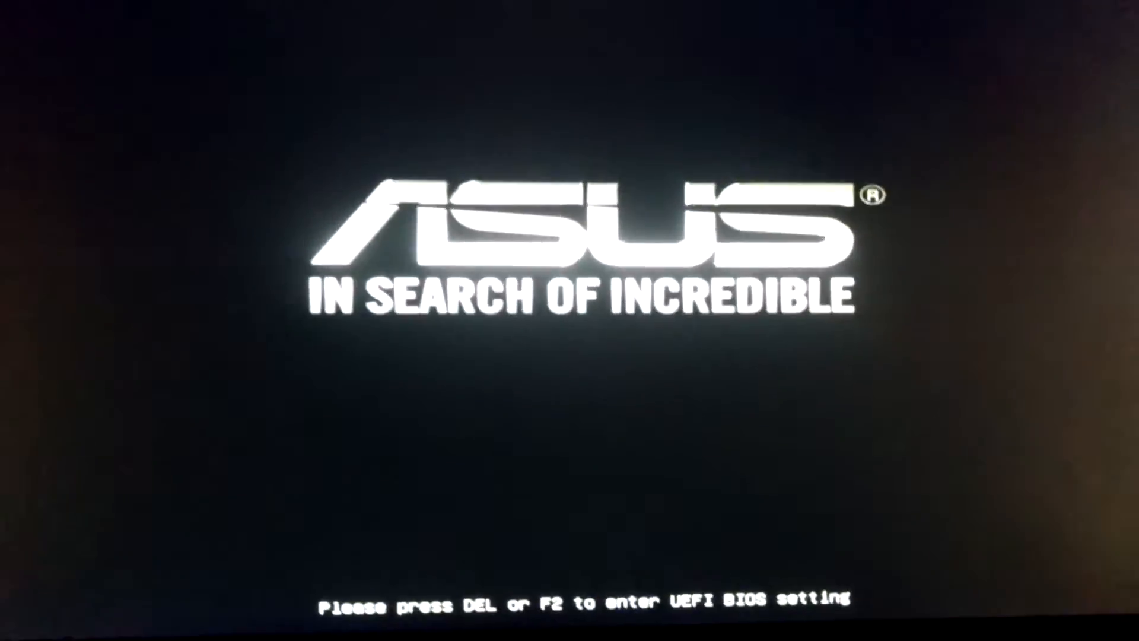
- Enter the UEFI firmware setup during boot, landing on the EZ Mode overview
key("delete")
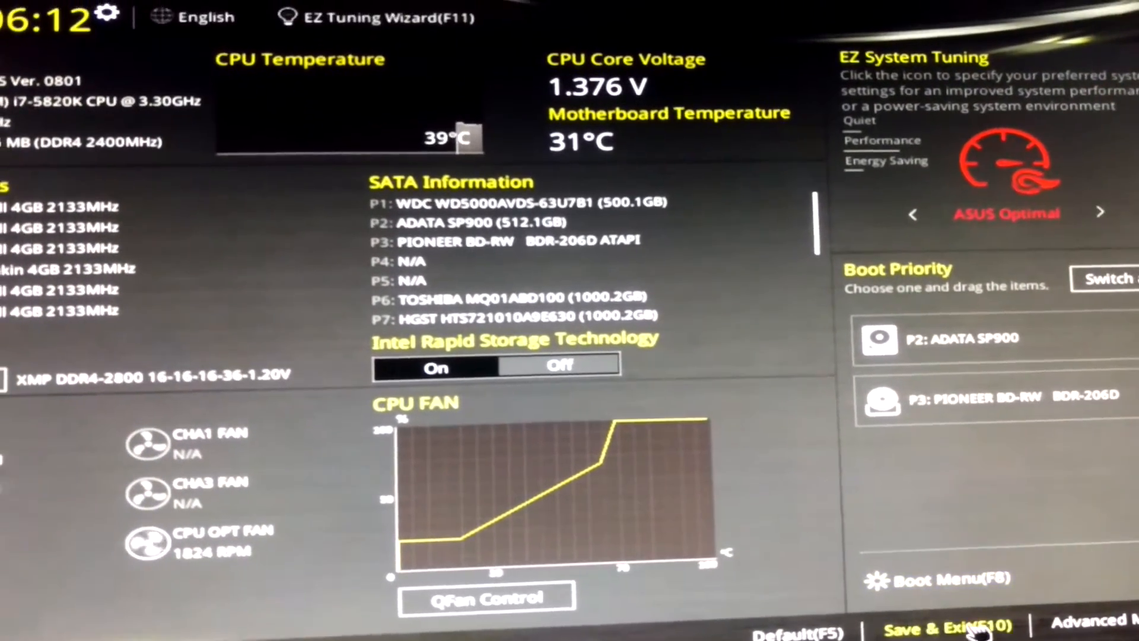
left_click(1096, 627)
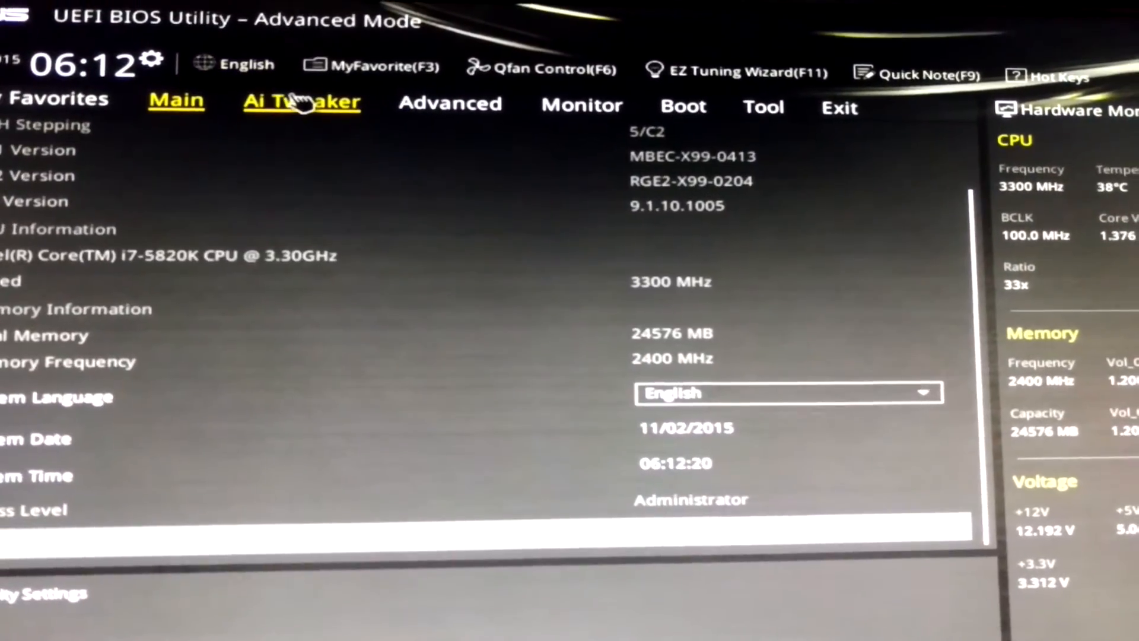
left_click(301, 102)
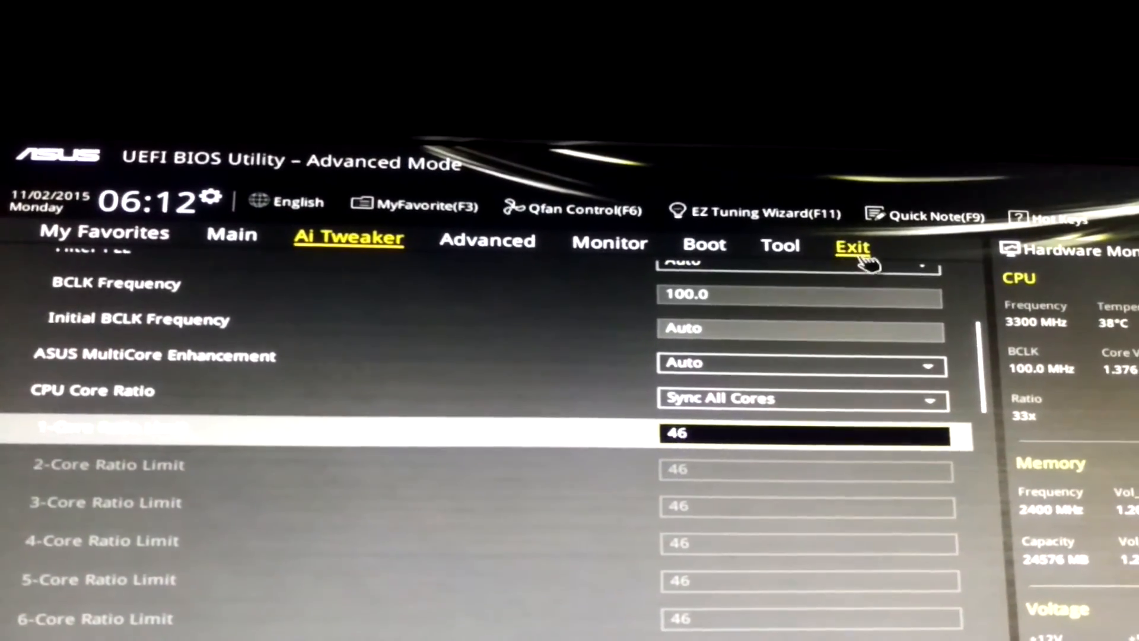
scroll("down", 3)
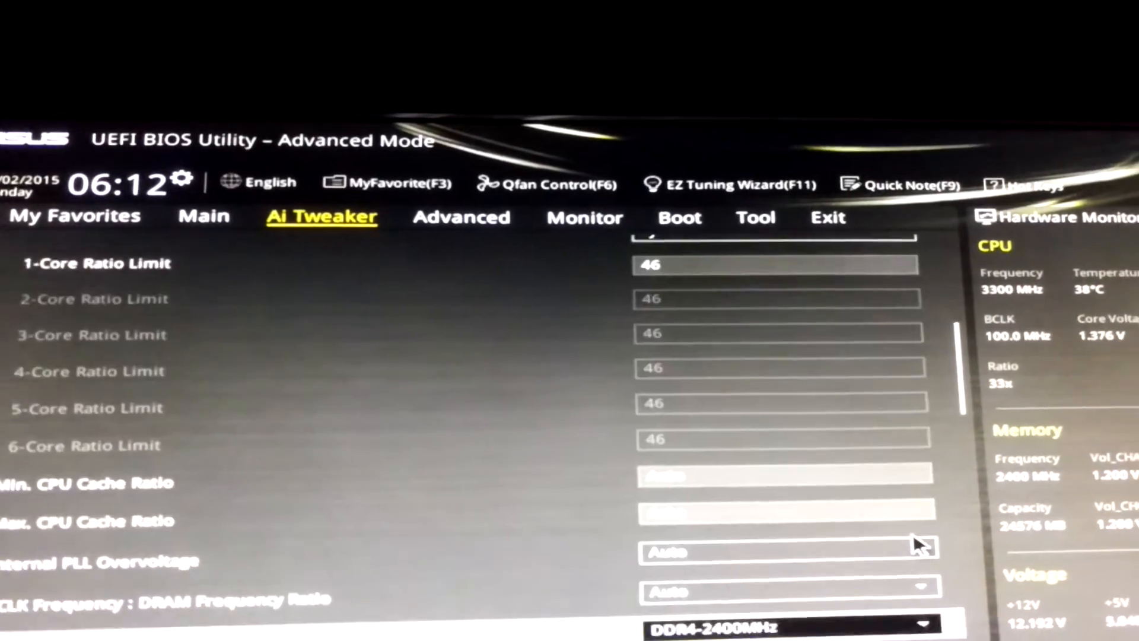
scroll("down", 3)
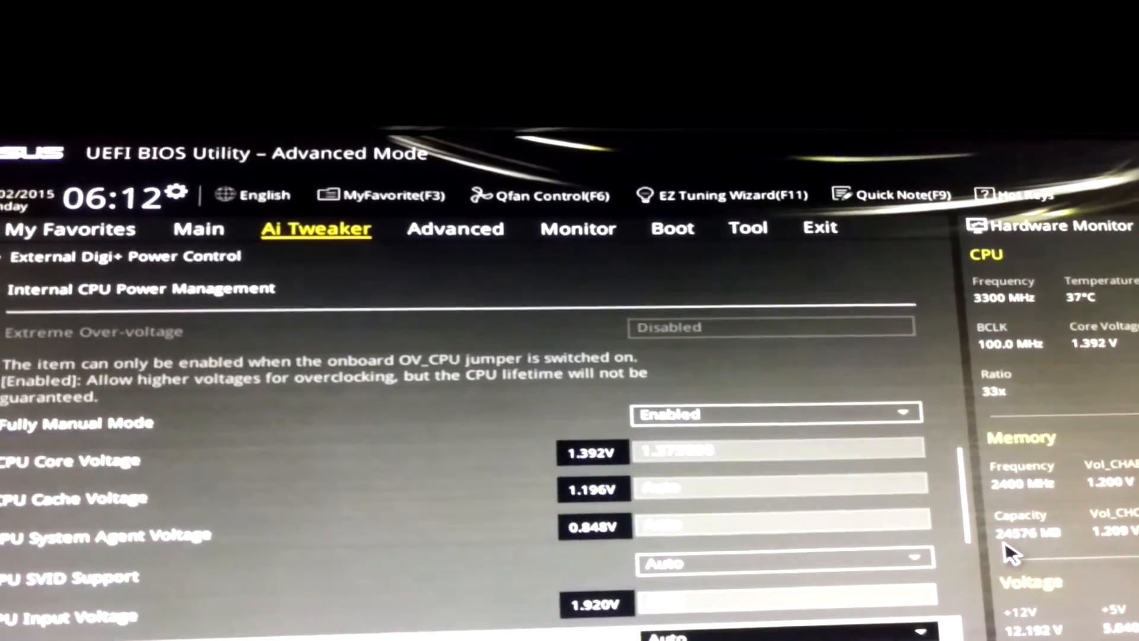
scroll("up", 3)
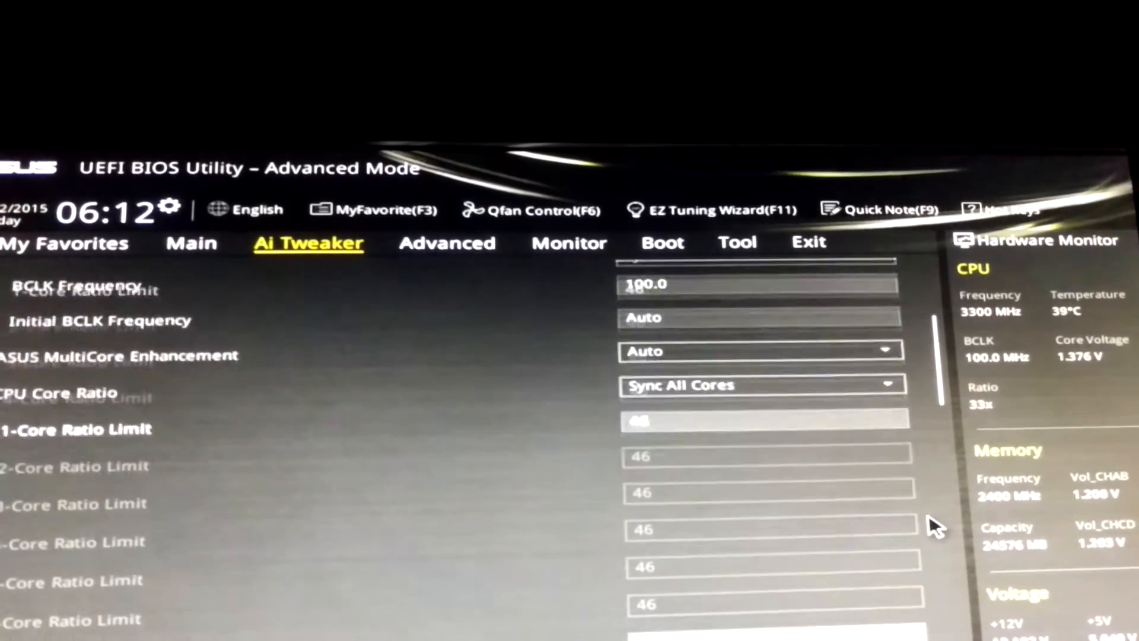
scroll("down", 3)
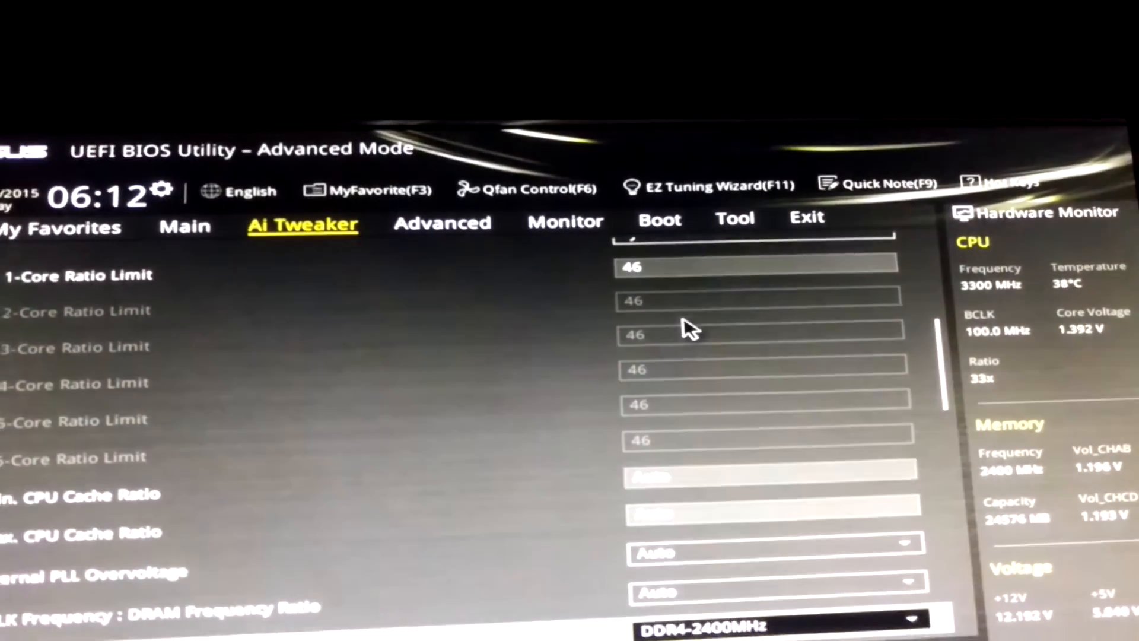
scroll("up", 3)
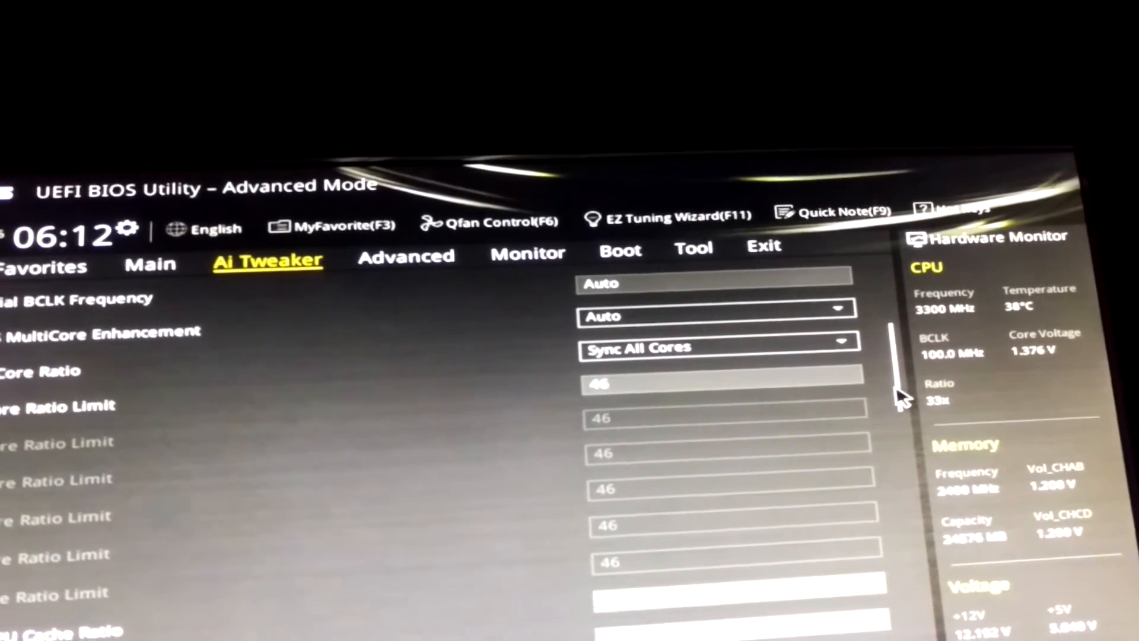
scroll("up", 3)
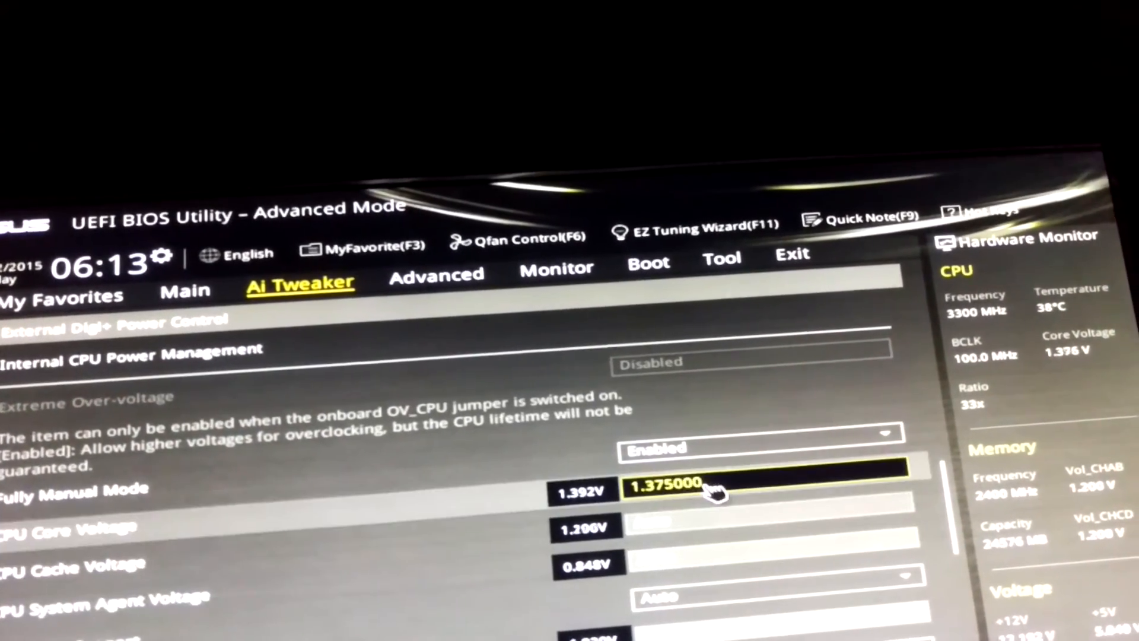
scroll("up", 3)
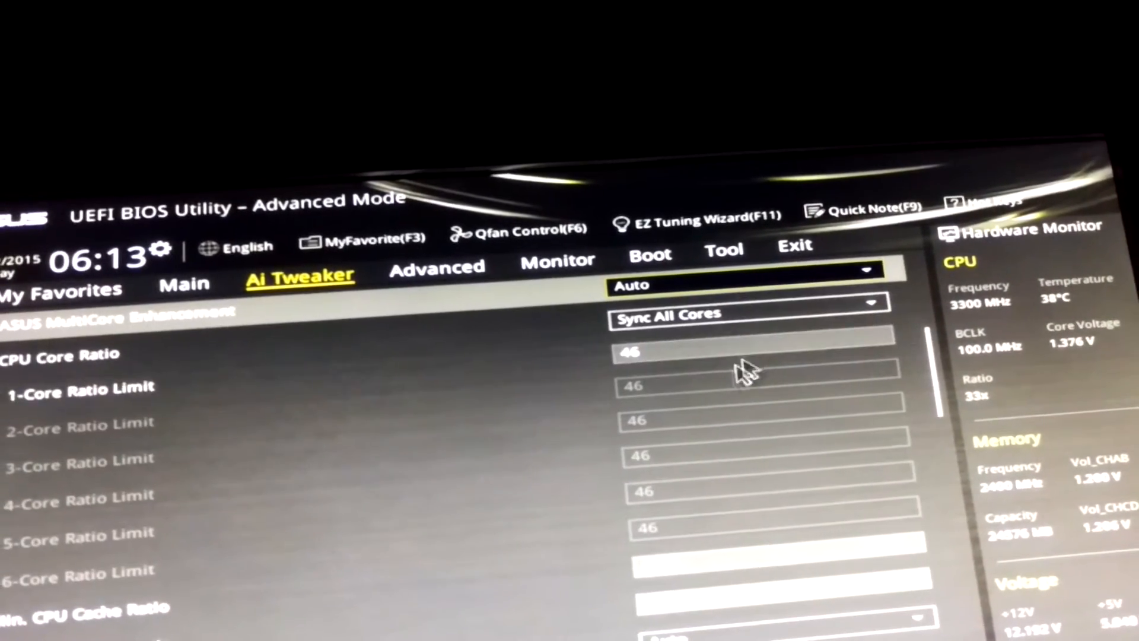
left_click(794, 254)
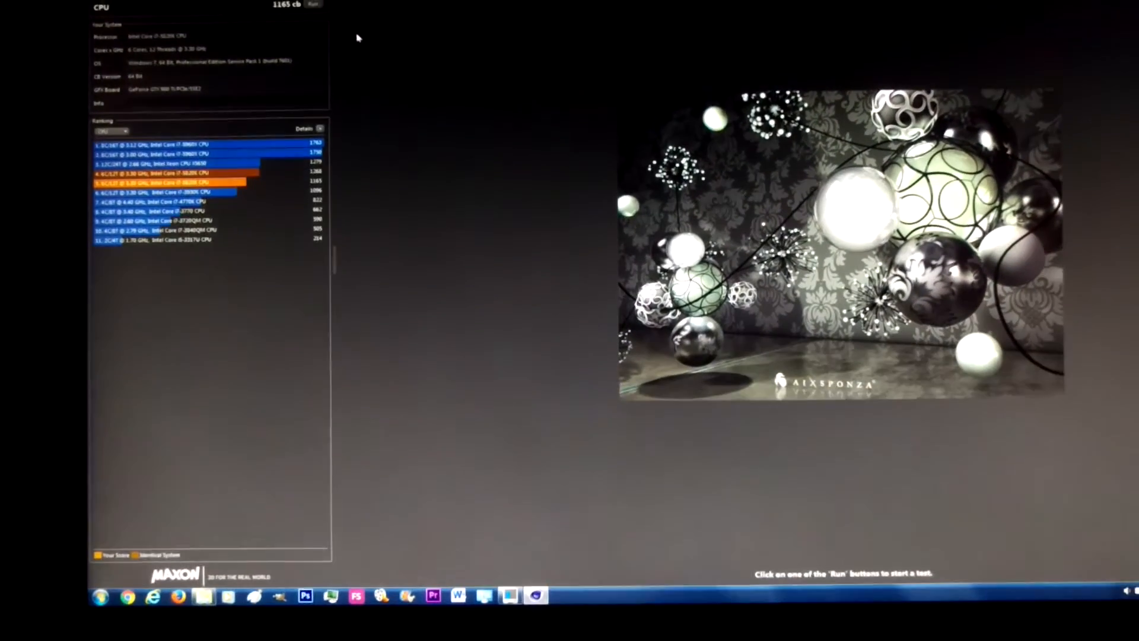
- Rerun the Cinebench R15 CPU render benchmark, scoring 1294 cb
left_click(313, 5)
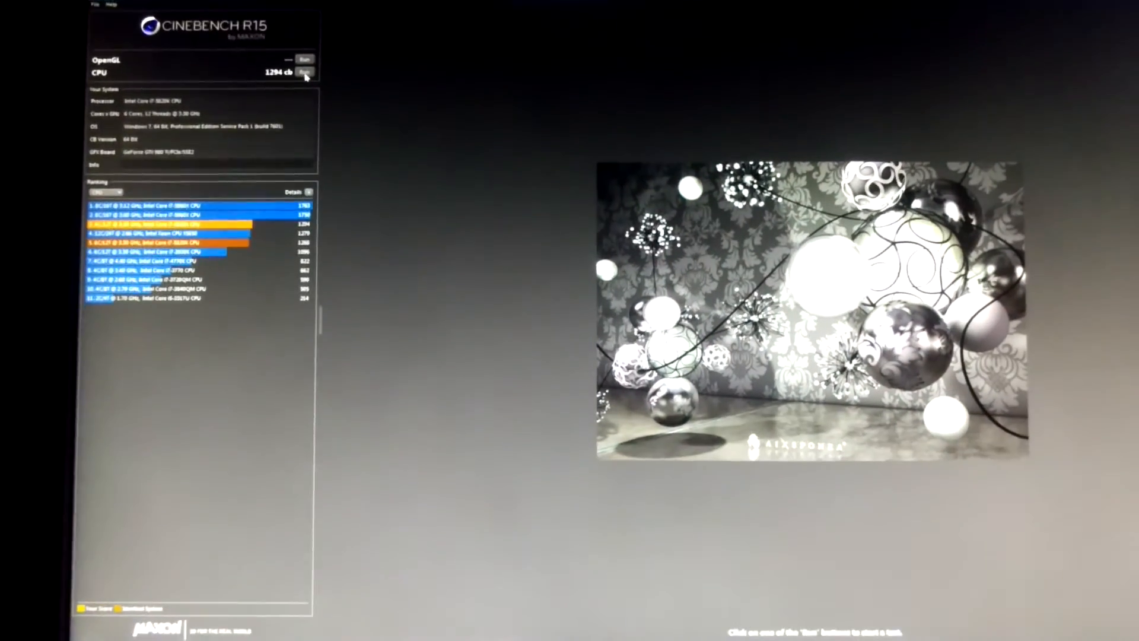
left_click(305, 72)
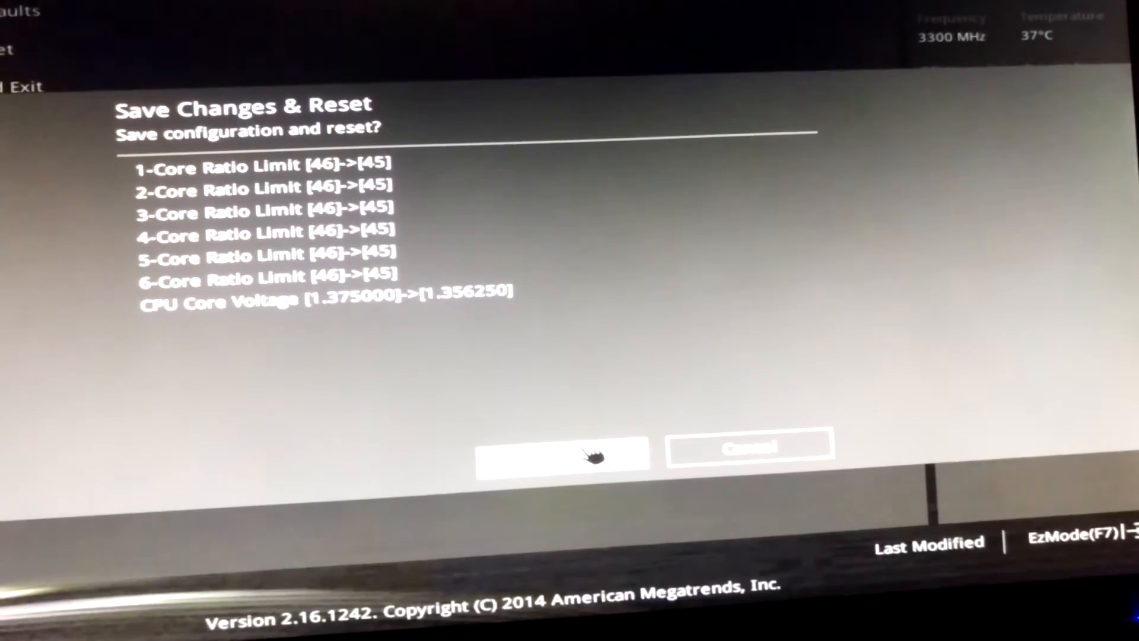
- Confirm saving the 45x ratio and 1.35625 V core voltage, then reboot
left_click(562, 455)
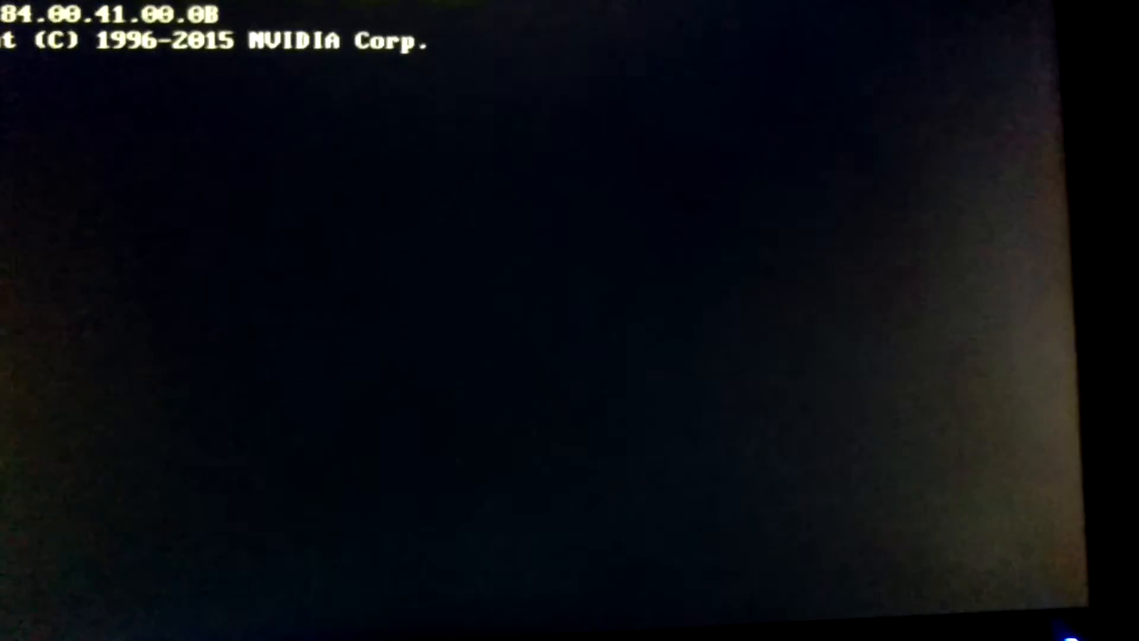